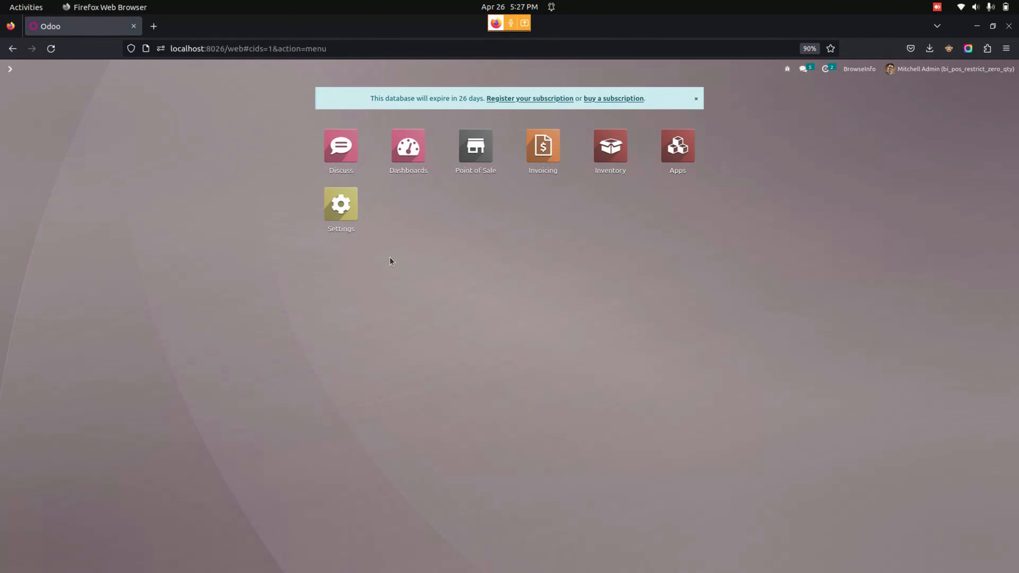
{"action": "mouse_move", "coordinate": [350, 234]}
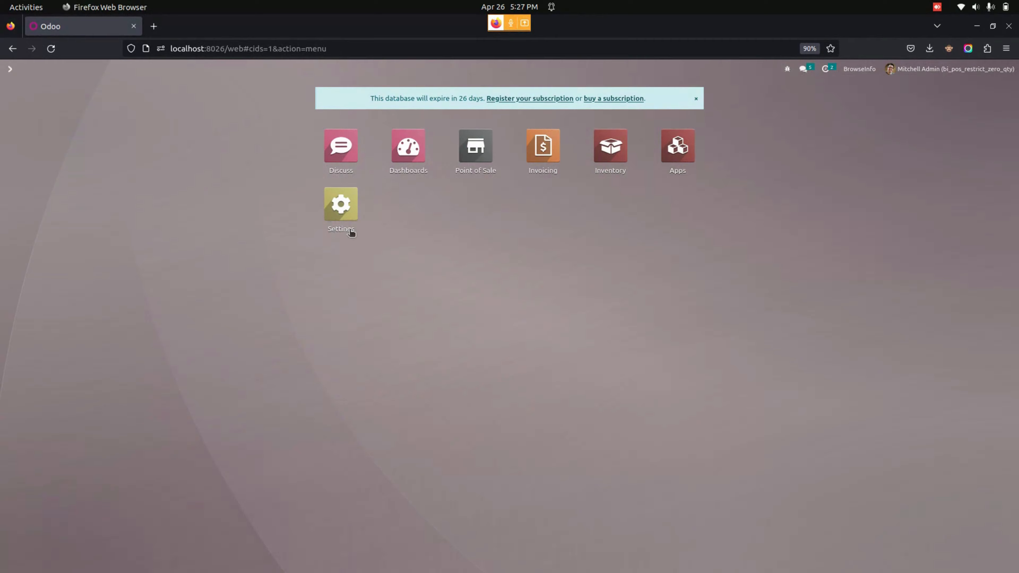
Step: Review the Point of Sale section of the general Settings
{"action": "left_click", "coordinate": [340, 203]}
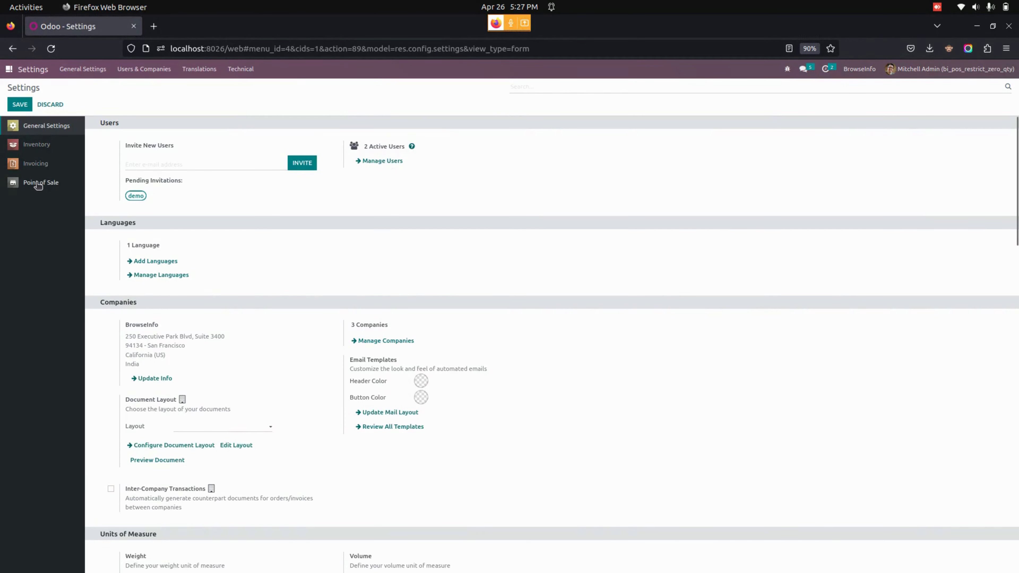
{"action": "left_click", "coordinate": [41, 183]}
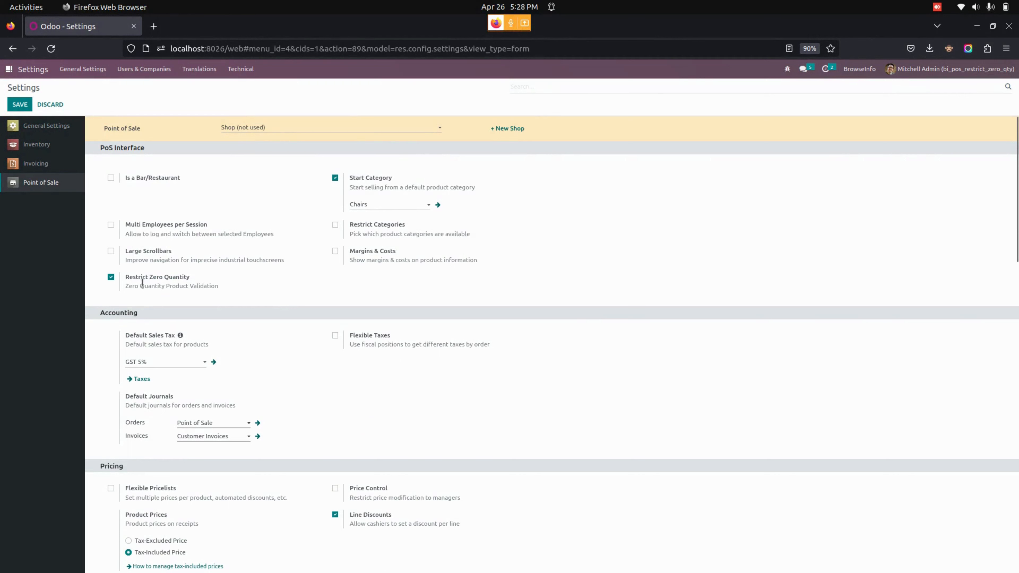
{"action": "mouse_move", "coordinate": [258, 295]}
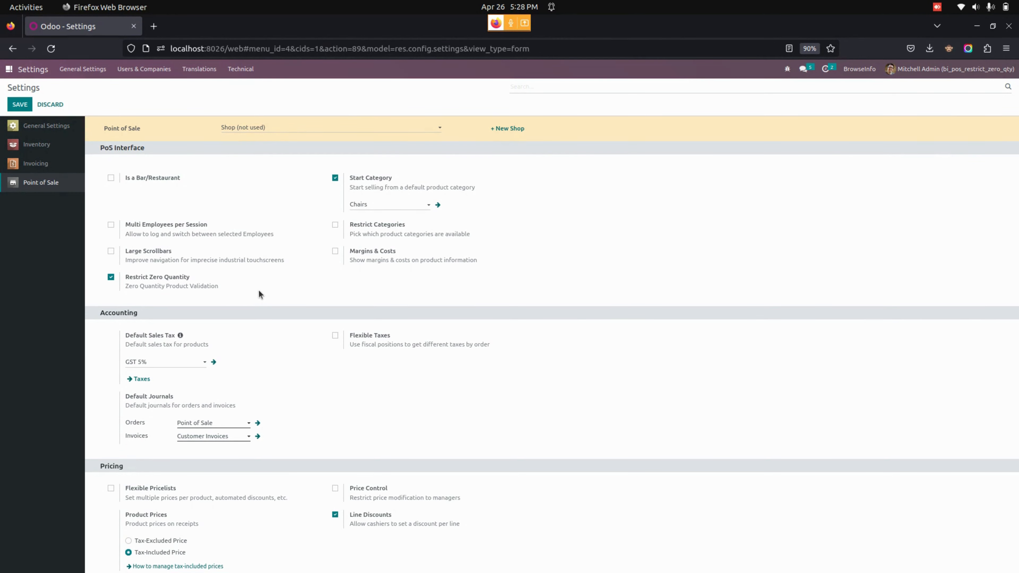
{"action": "left_click", "coordinate": [27, 69]}
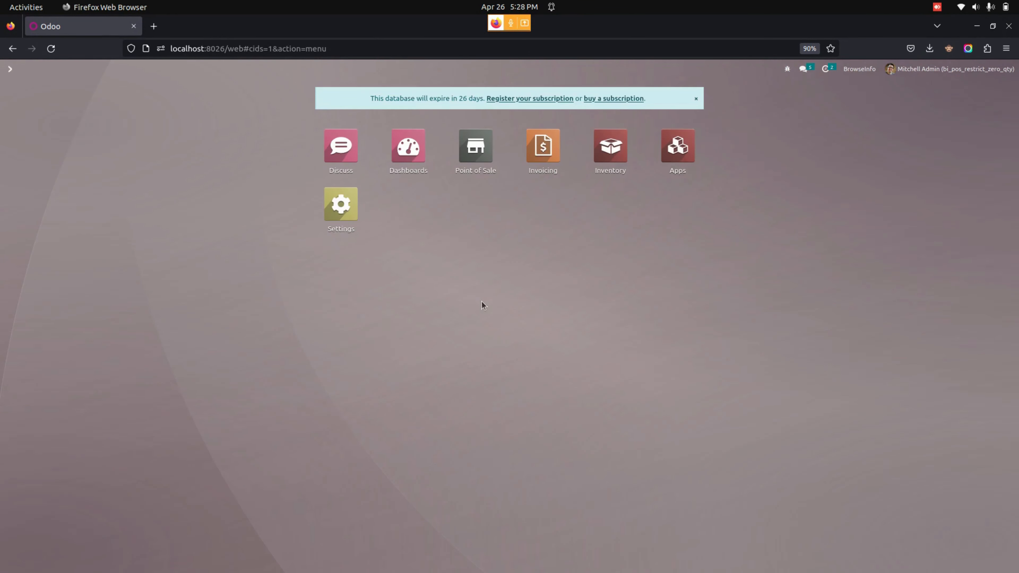
Step: Look up the Cabinet with Doors 4578 product record in Inventory
{"action": "left_click", "coordinate": [609, 145]}
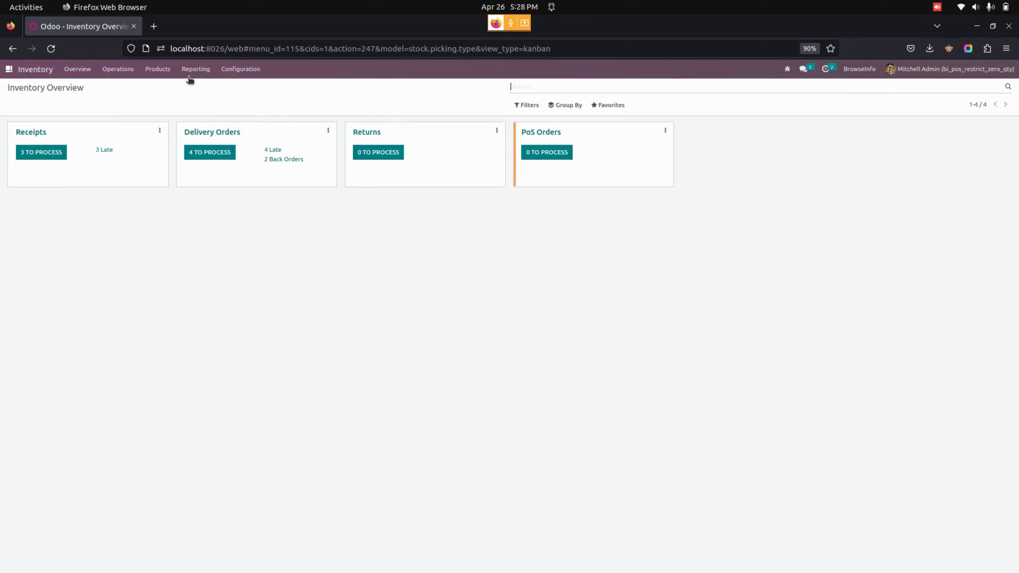
{"action": "left_click", "coordinate": [157, 69]}
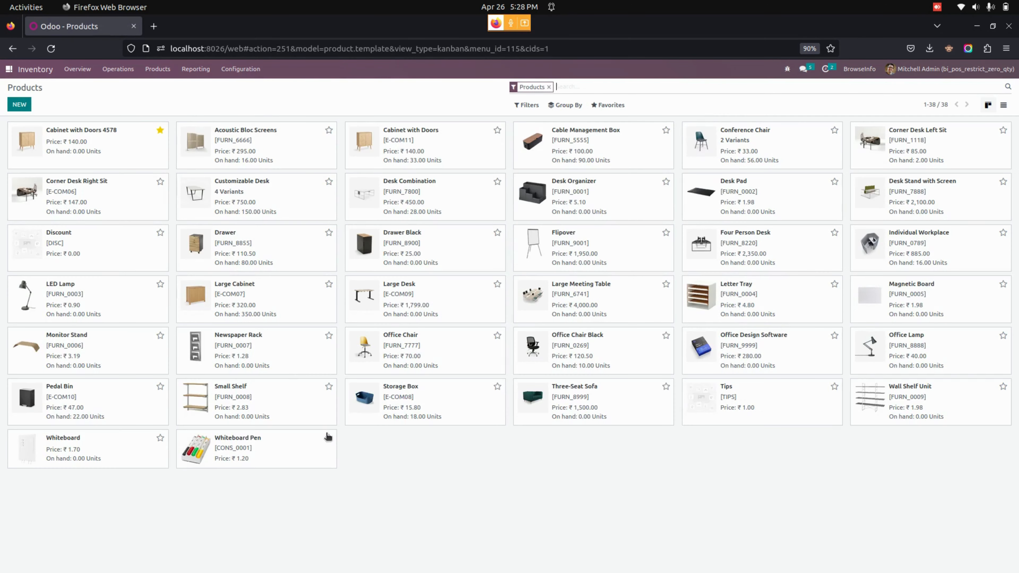
{"action": "left_click", "coordinate": [81, 139]}
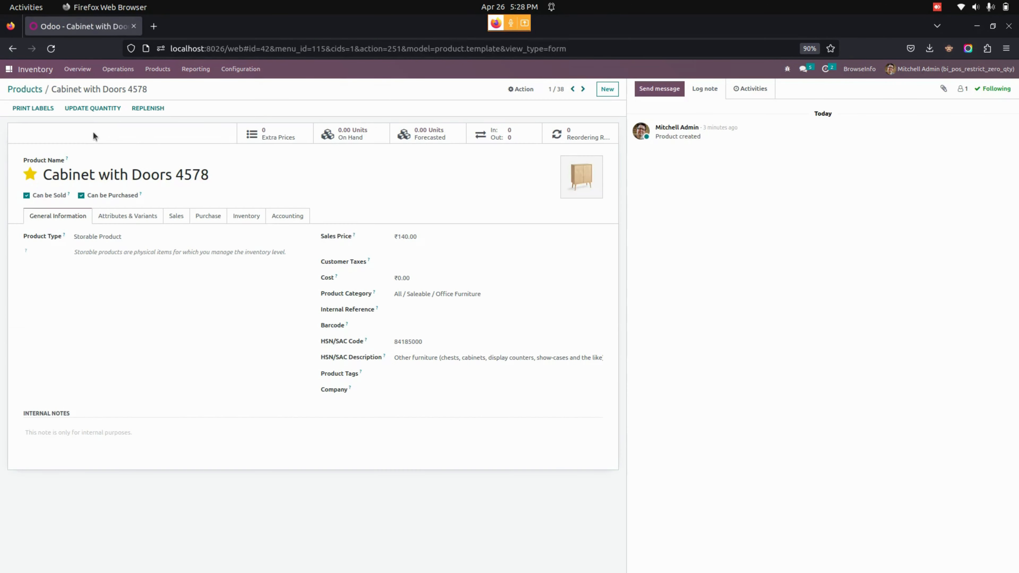
{"action": "mouse_move", "coordinate": [393, 118]}
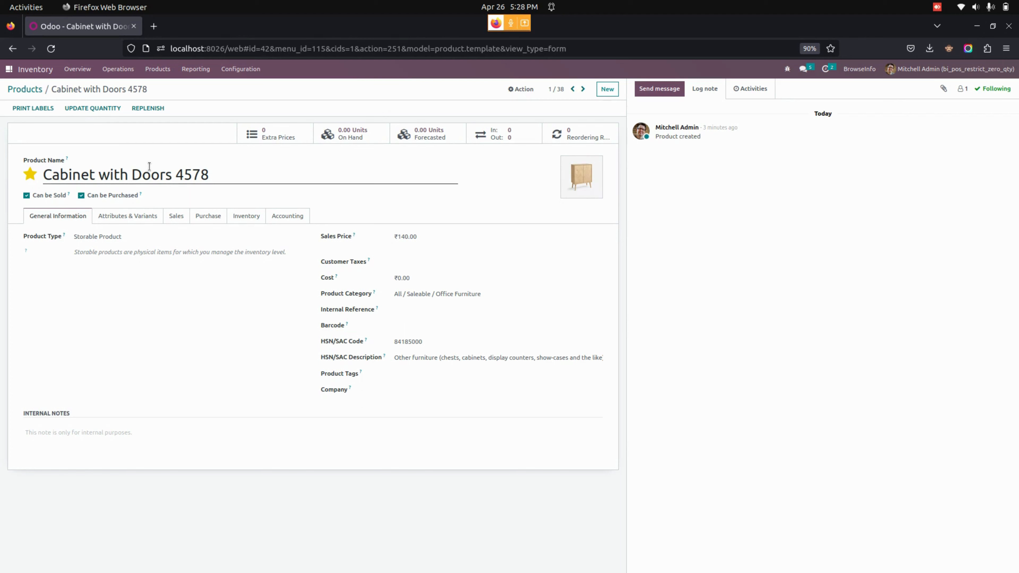
{"action": "triple_click", "coordinate": [125, 174]}
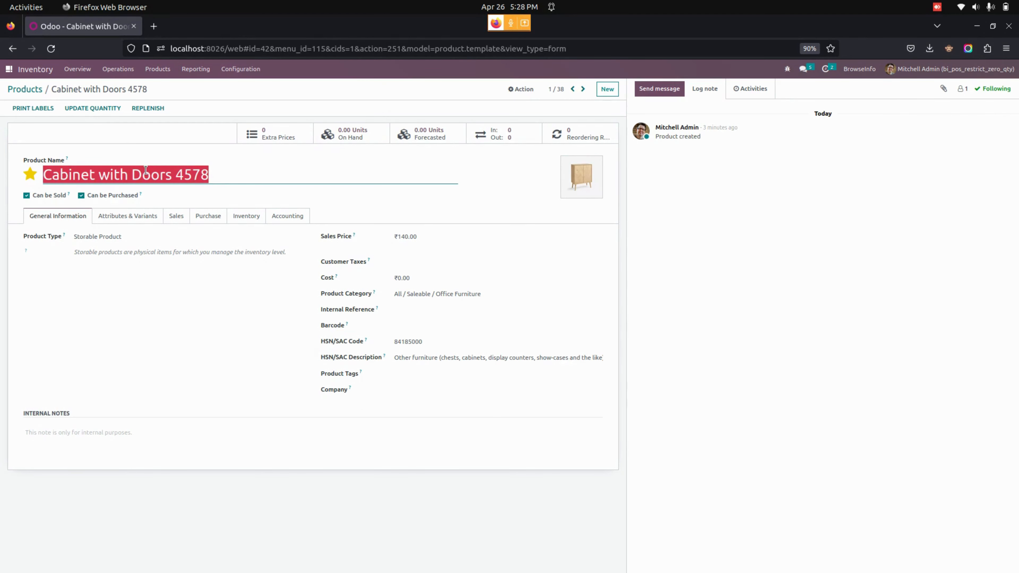
{"action": "left_click", "coordinate": [10, 69]}
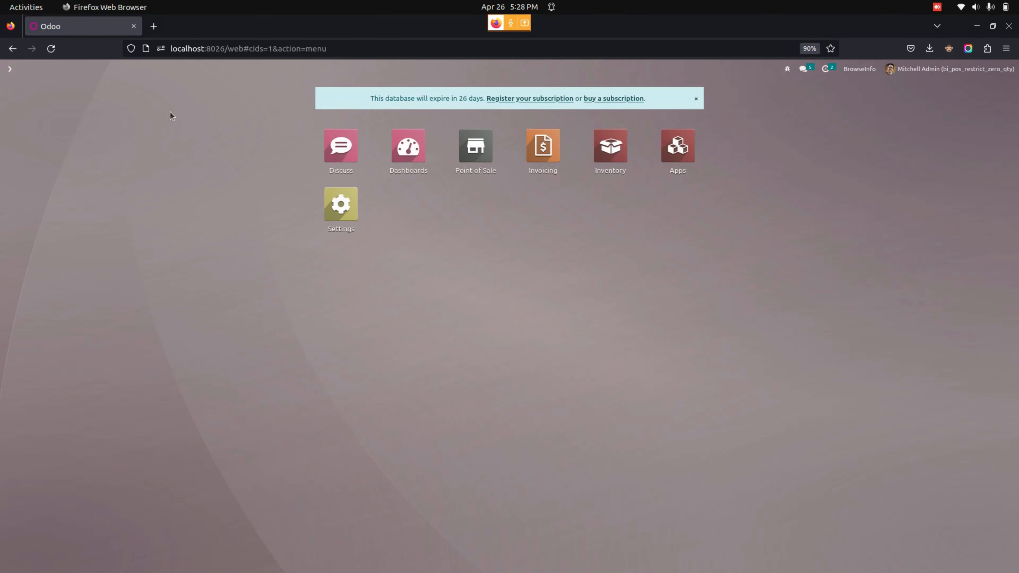
Step: Start a new Shop POS session and add one Cabinet with Doors 4578 (₹140.00)
{"action": "left_click", "coordinate": [475, 146]}
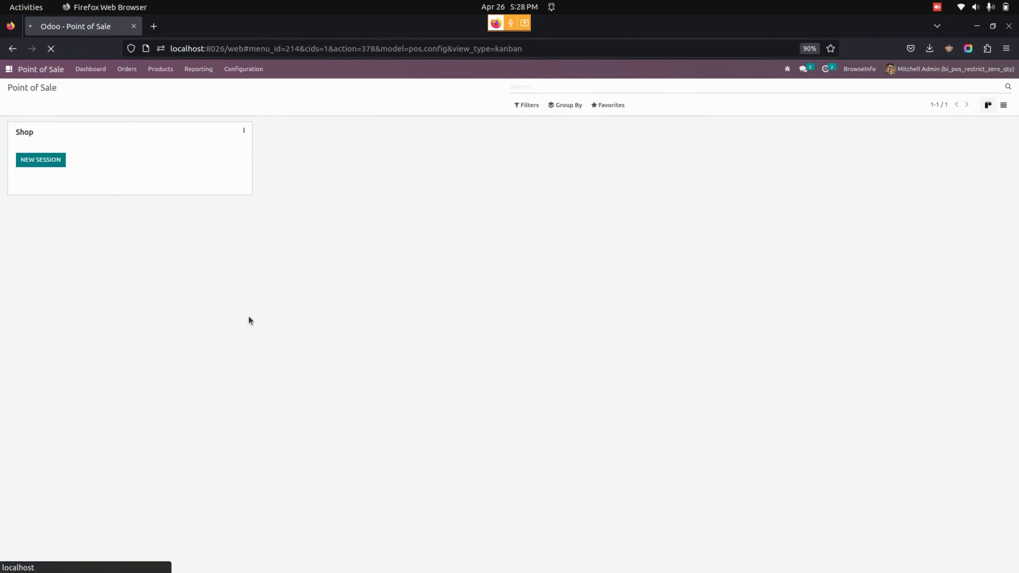
{"action": "left_click", "coordinate": [40, 159]}
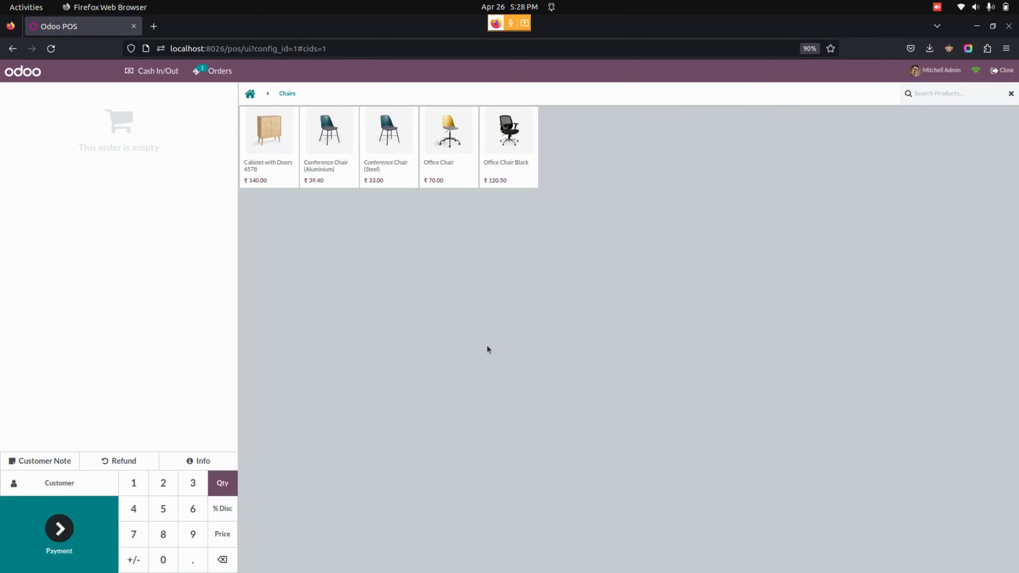
{"action": "mouse_move", "coordinate": [281, 209]}
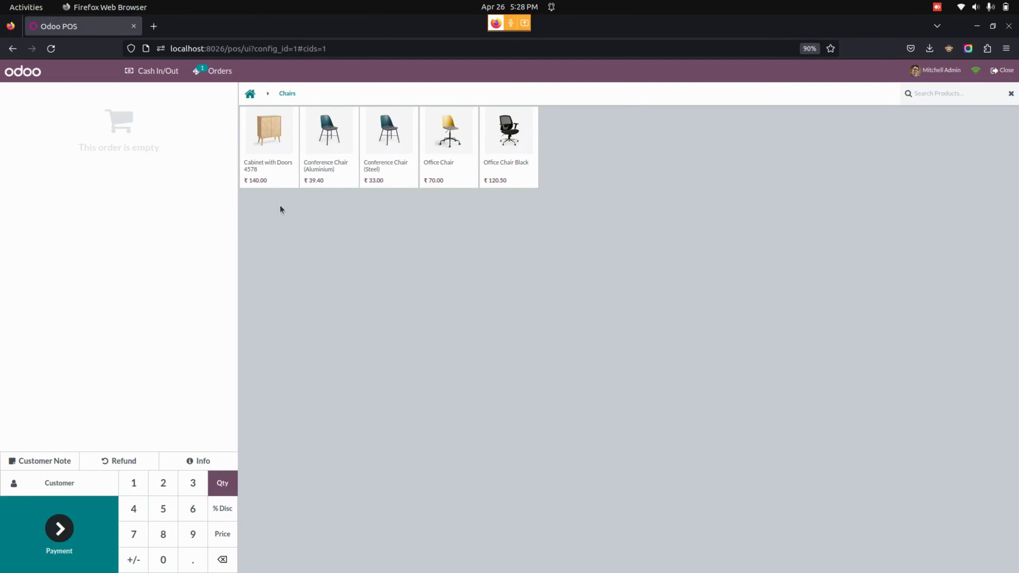
{"action": "left_click", "coordinate": [268, 131]}
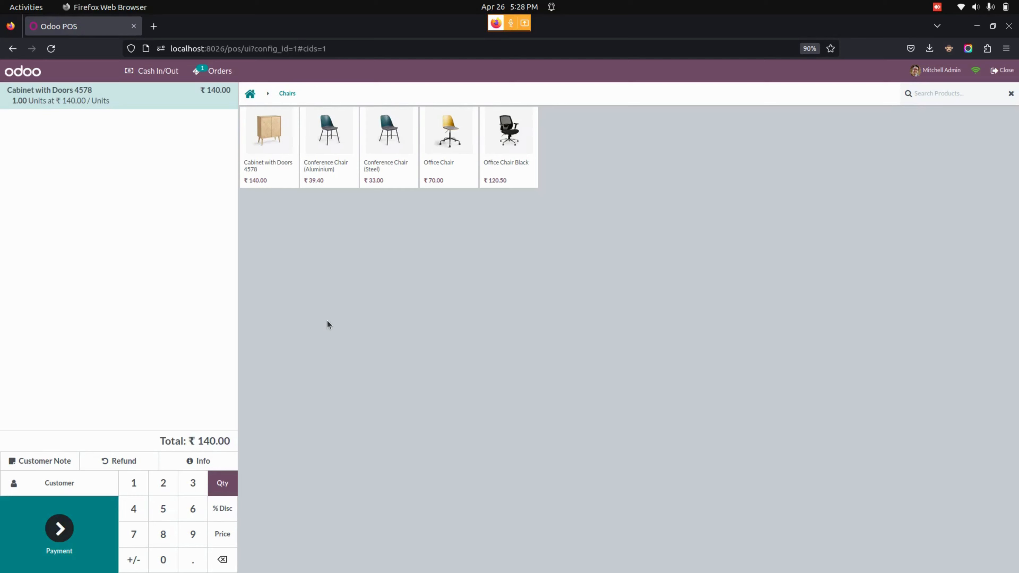
{"action": "mouse_move", "coordinate": [59, 533]}
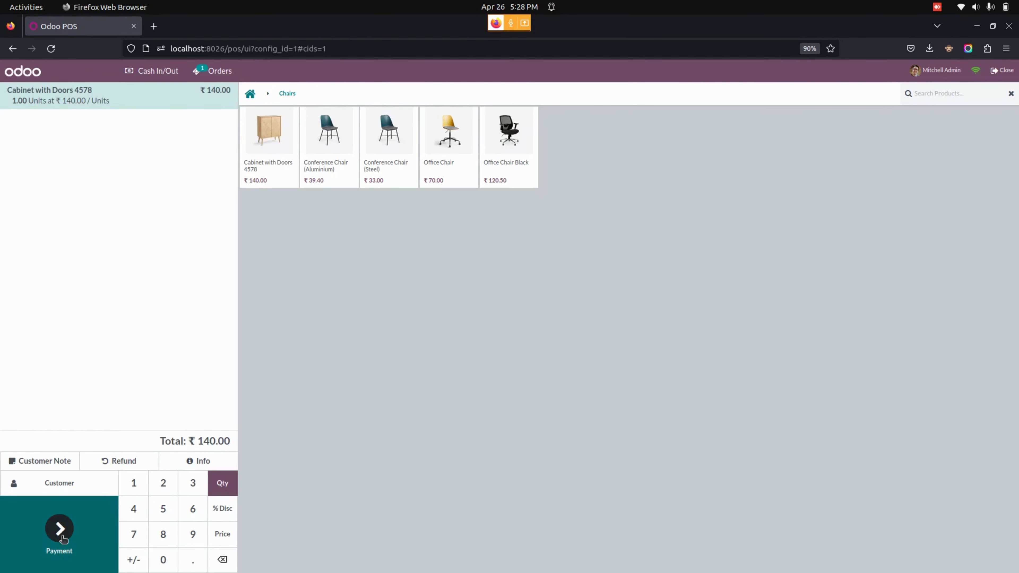
{"action": "left_click", "coordinate": [58, 527]}
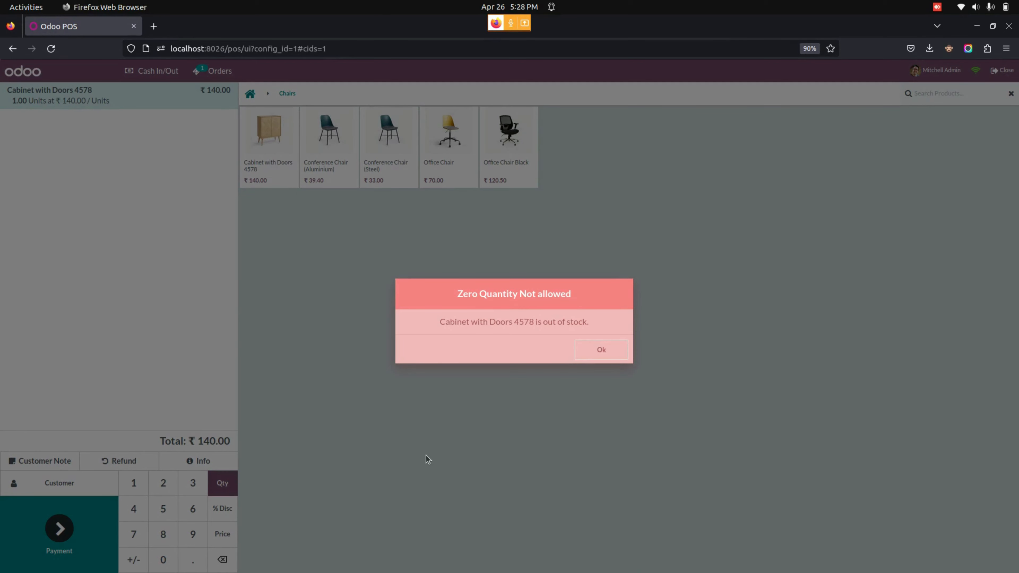
{"action": "mouse_move", "coordinate": [619, 361]}
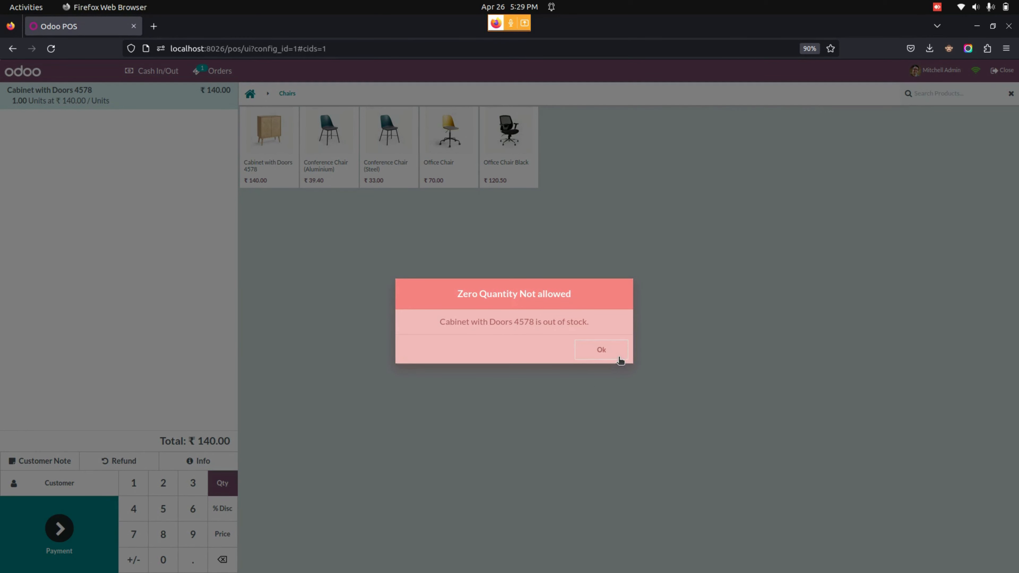
{"action": "left_click", "coordinate": [600, 350]}
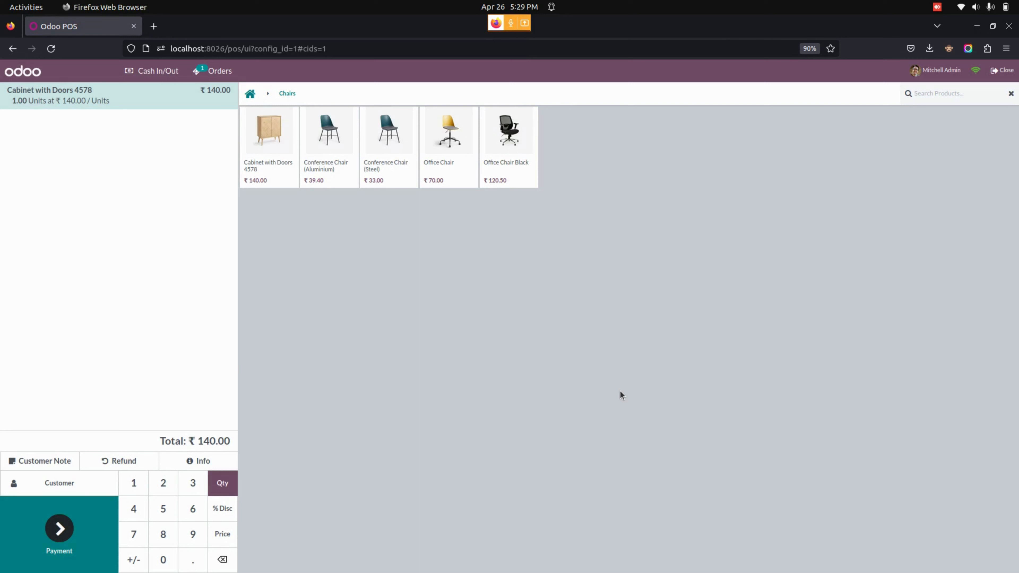